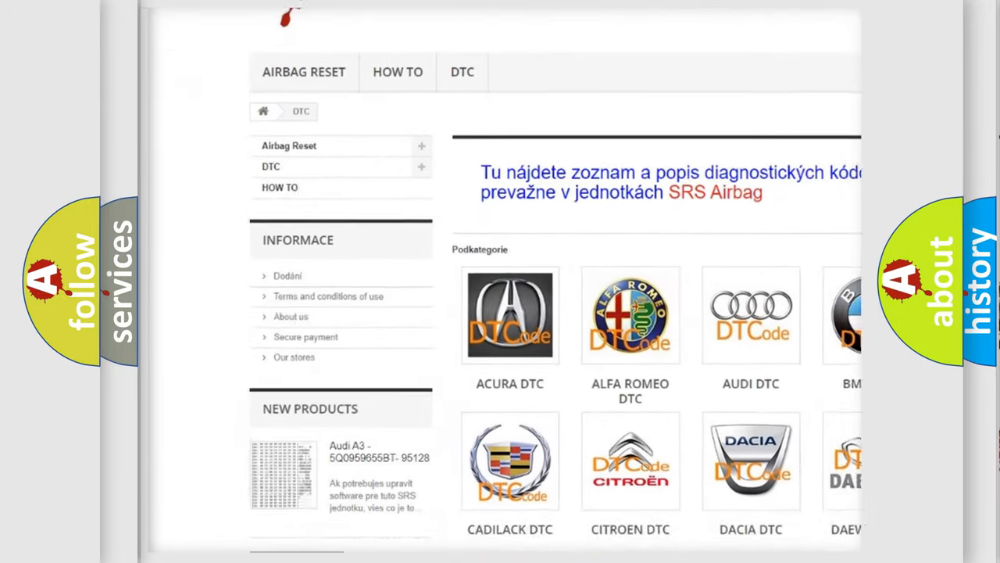
scroll("down", 3)
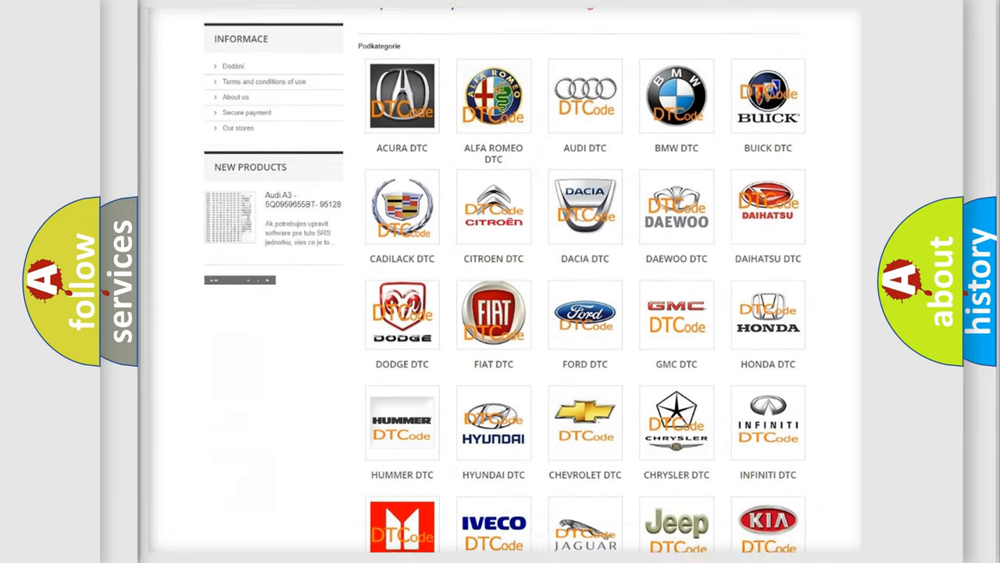
scroll("down", 3)
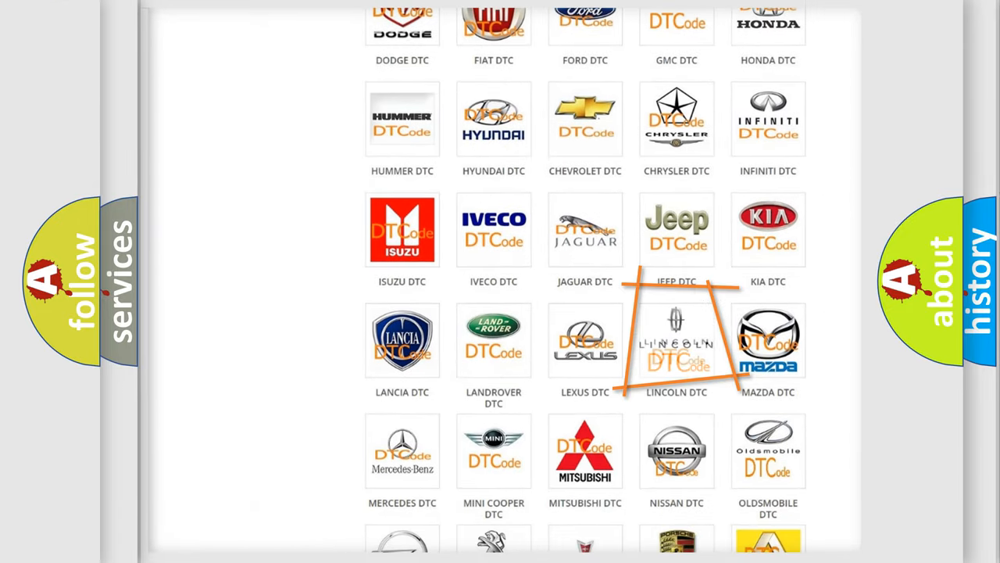